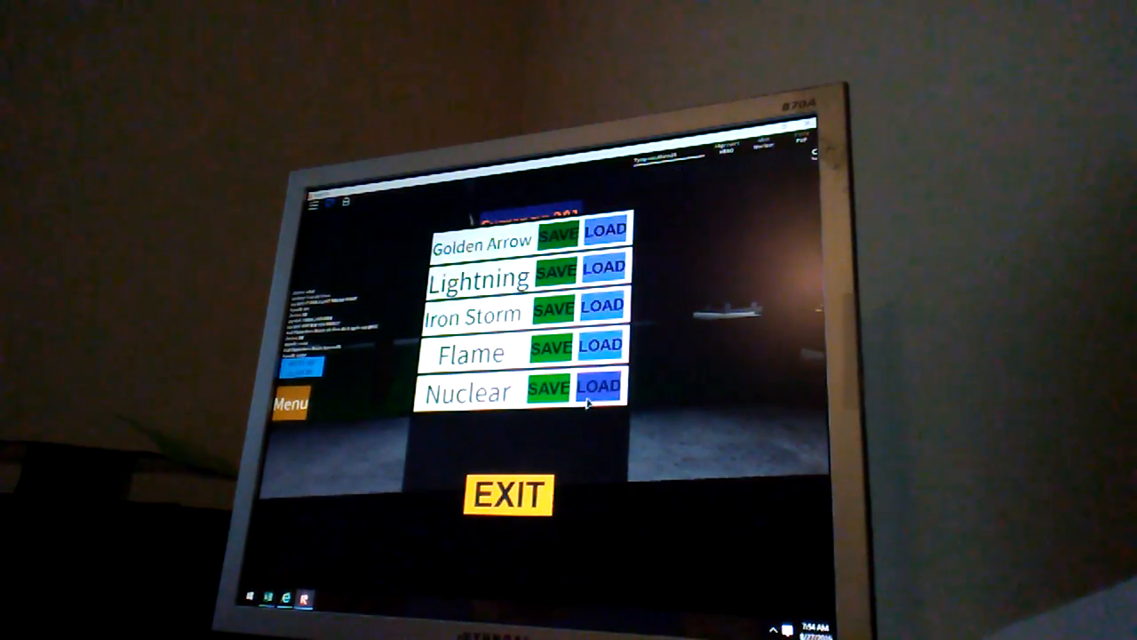
- Load the saved Nuclear suit onto the character and exit to the street
{"action": "left_click", "coordinate": [509, 494]}
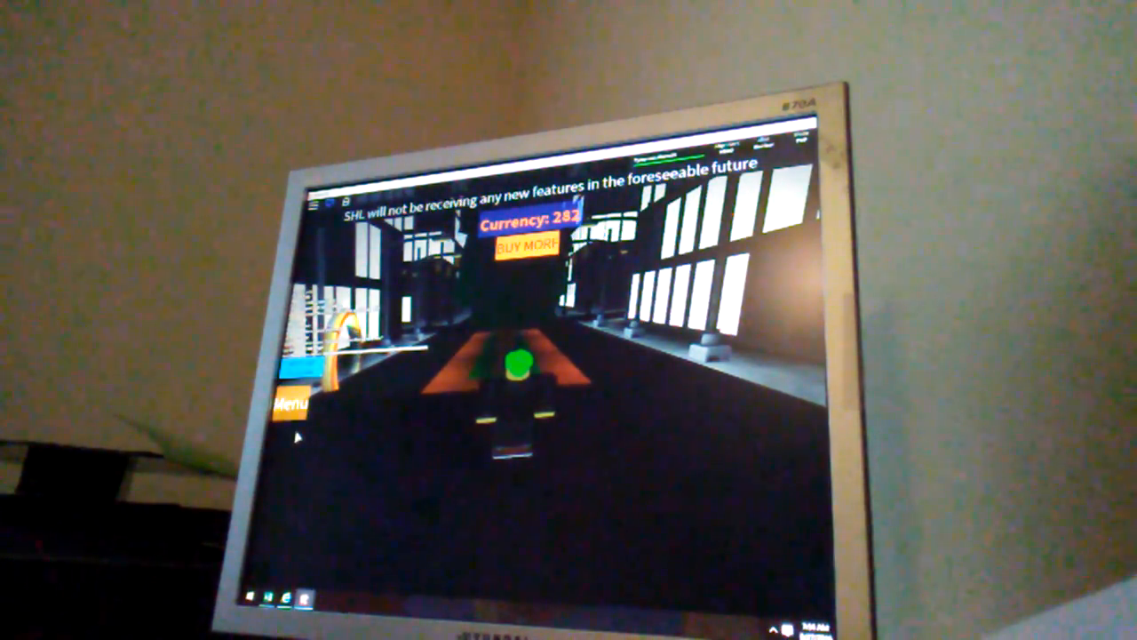
- Switch RP Mode from FALSE to on in the character settings menu
{"action": "left_click", "coordinate": [291, 405]}
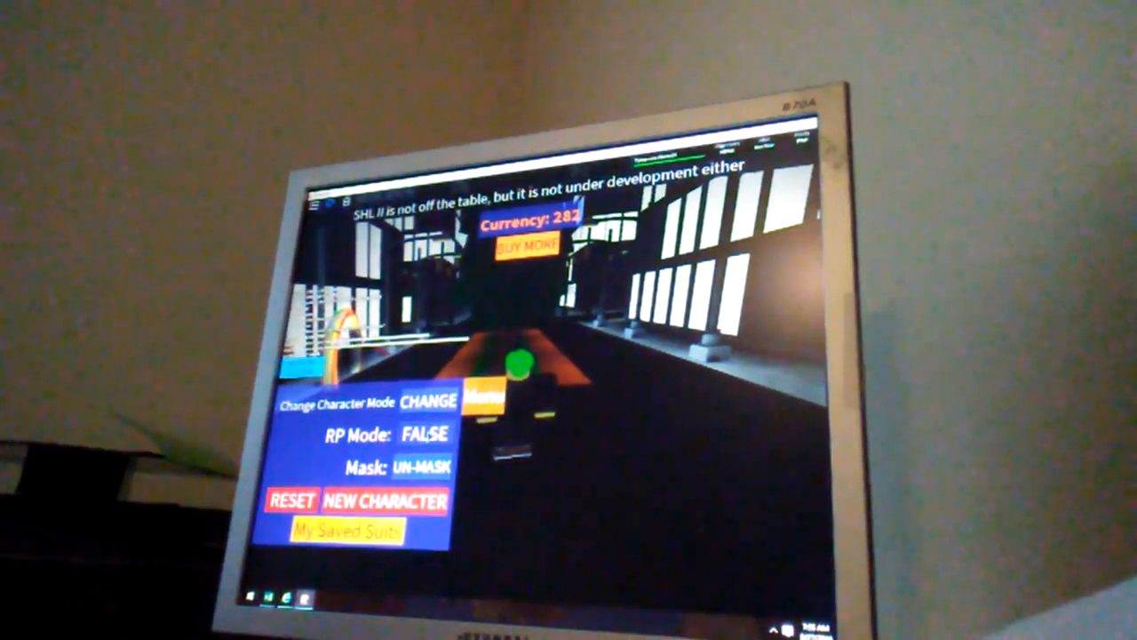
{"action": "left_click", "coordinate": [425, 434]}
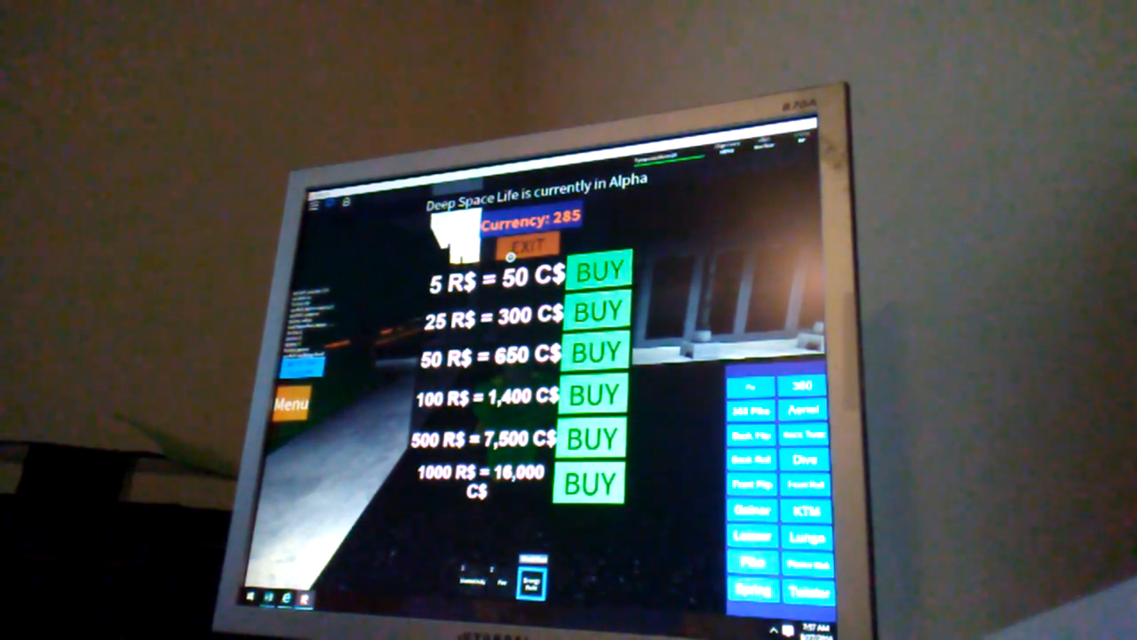
- Exit the BUY MORE currency shop and return to the street with 285 currency
{"action": "left_click", "coordinate": [524, 245]}
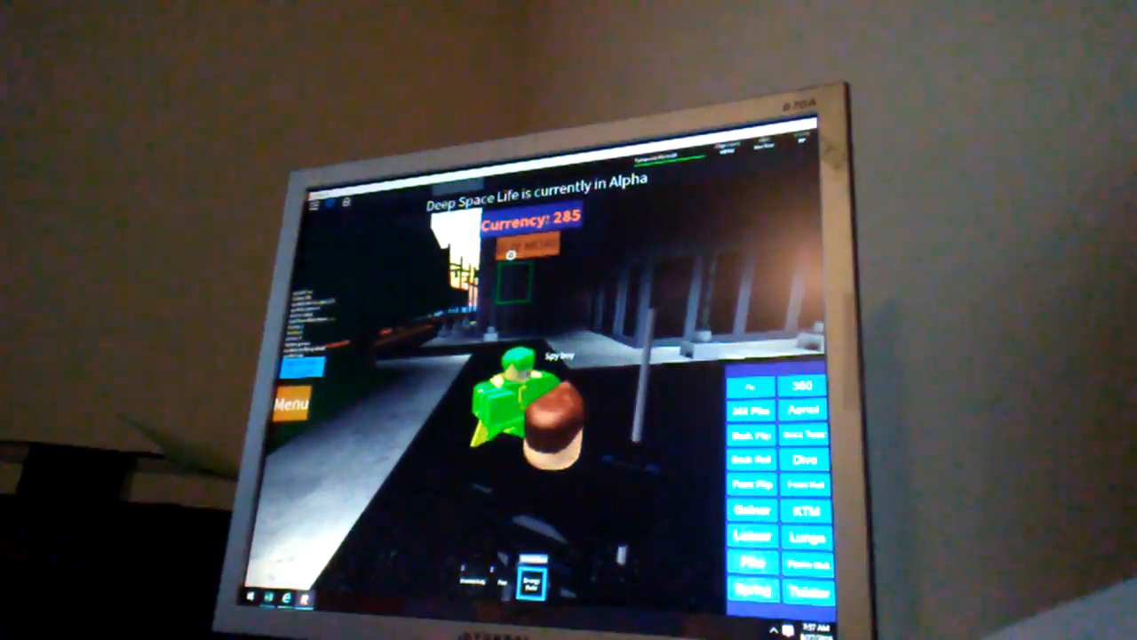